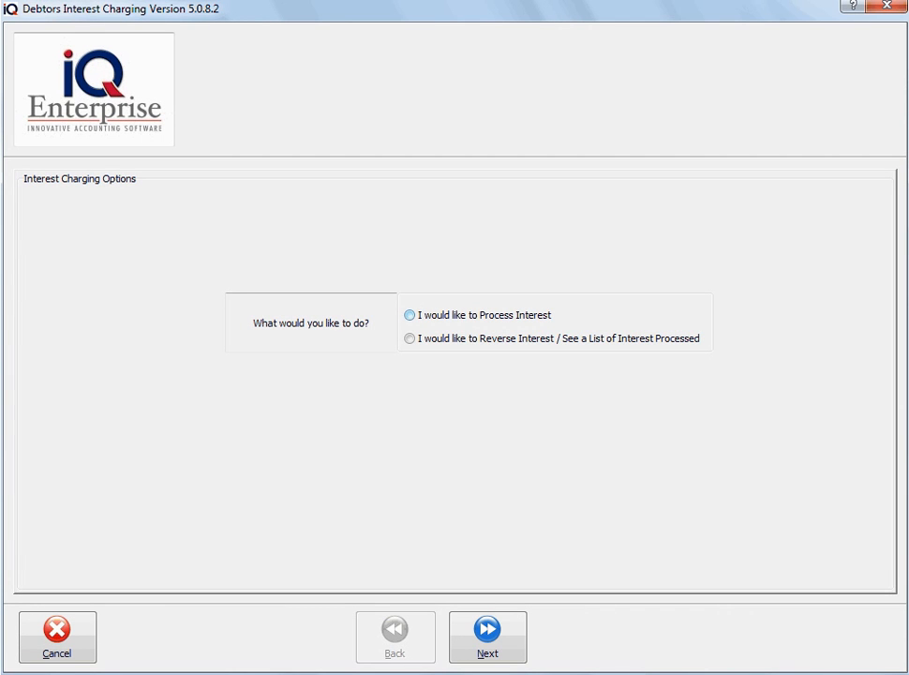
- Choose 'Reverse Interest / See a List of Interest Processed' in the Debtors Interest Charging wizard
left_click(409, 315)
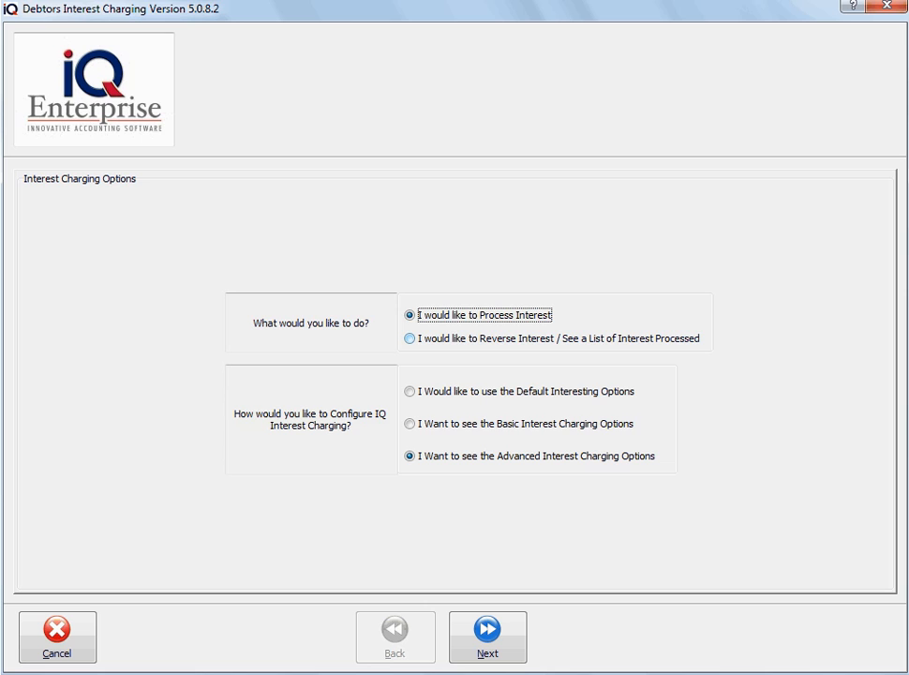
left_click(409, 338)
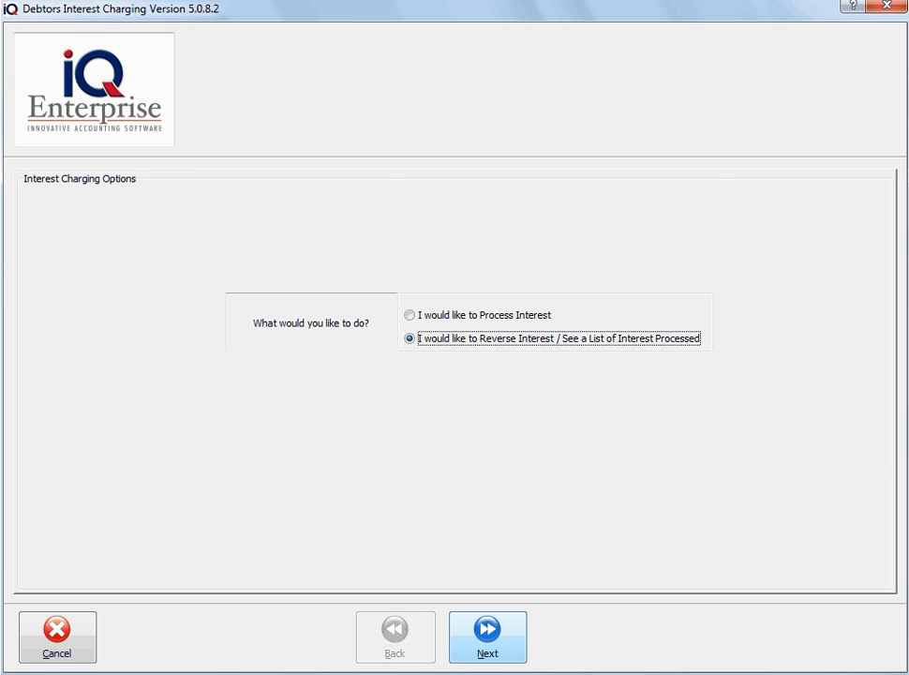
- Tick ReverseNow for WHI001's December 2011 interest of 12.72 and reverse the selected transaction
left_click(488, 628)
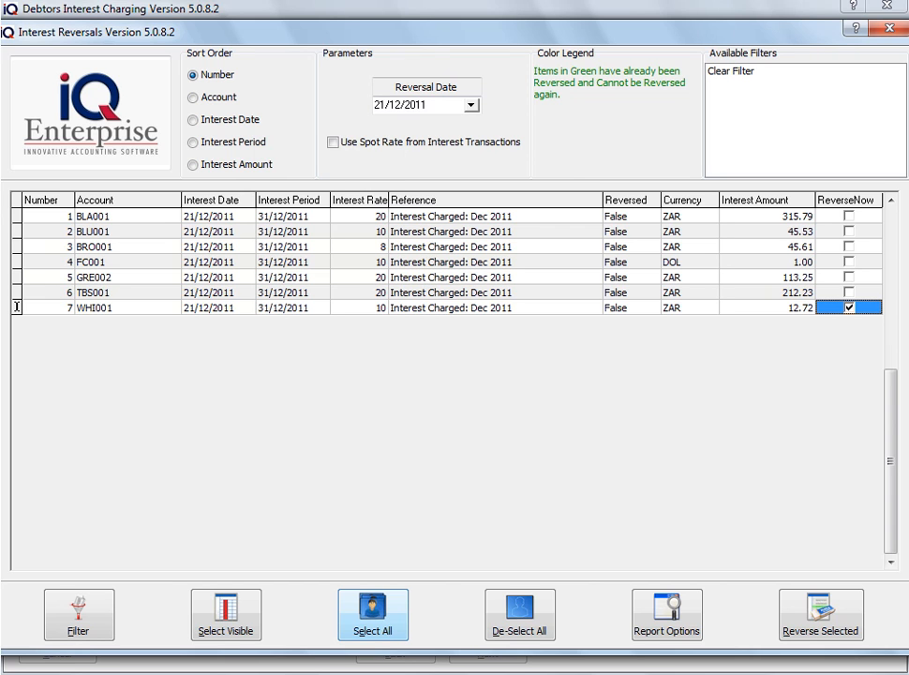
left_click(371, 615)
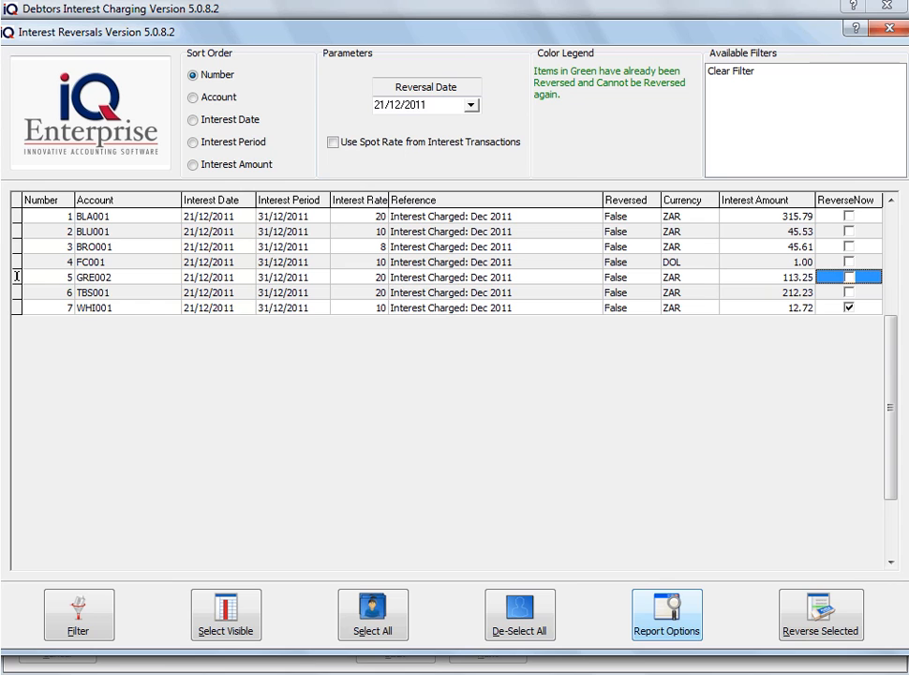
left_click(668, 615)
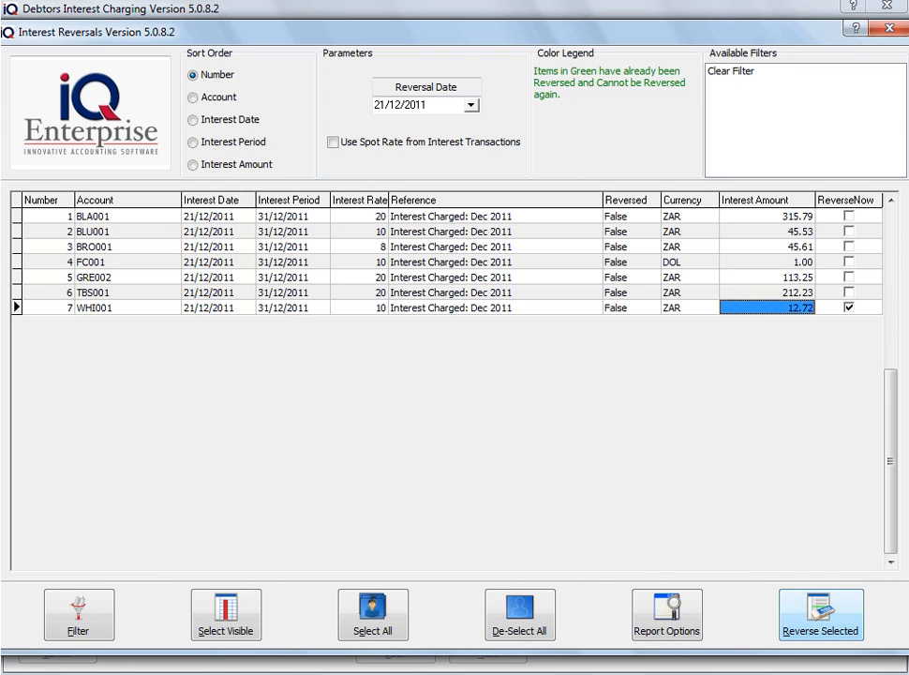
left_click(822, 615)
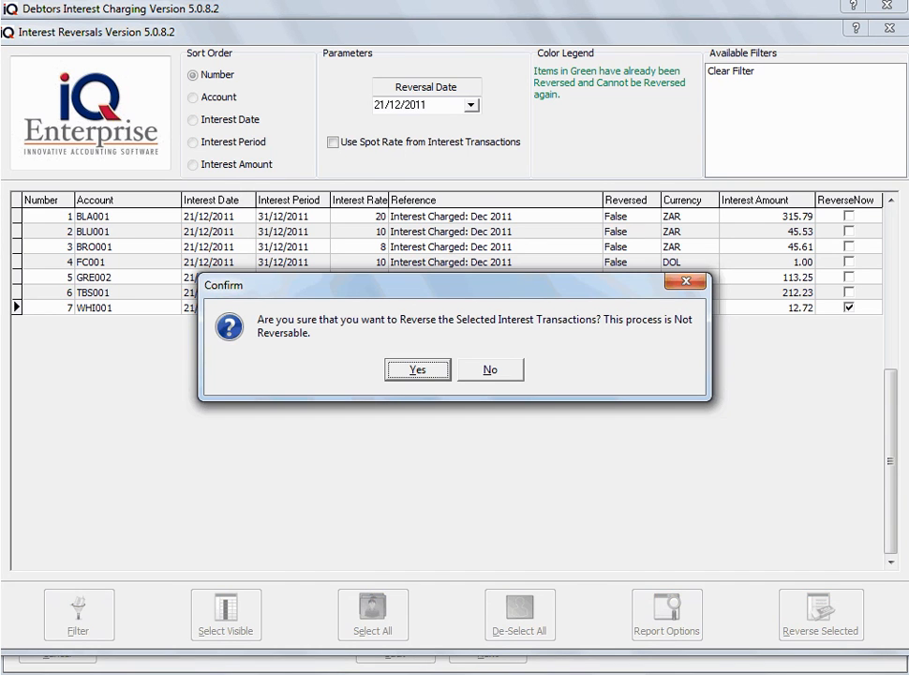
- Confirm the reversal so the Interest Reversal Process report shows WHI001's 12.72 reversed
left_click(416, 367)
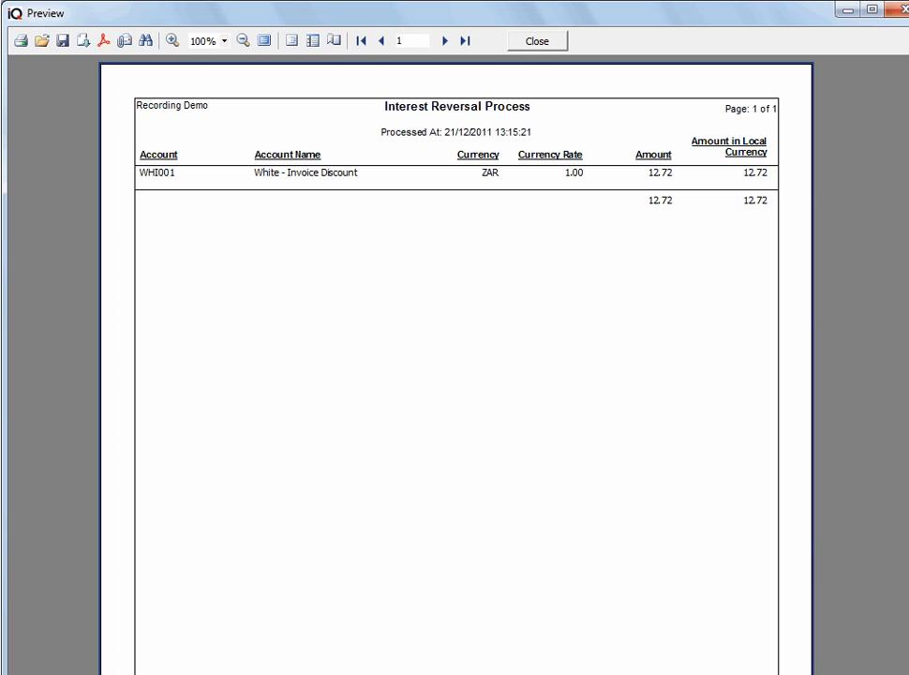
- View WHI001's Debtors enquiry showing the 12.72 interest charge and its December 2011 reversal credit
left_click(536, 41)
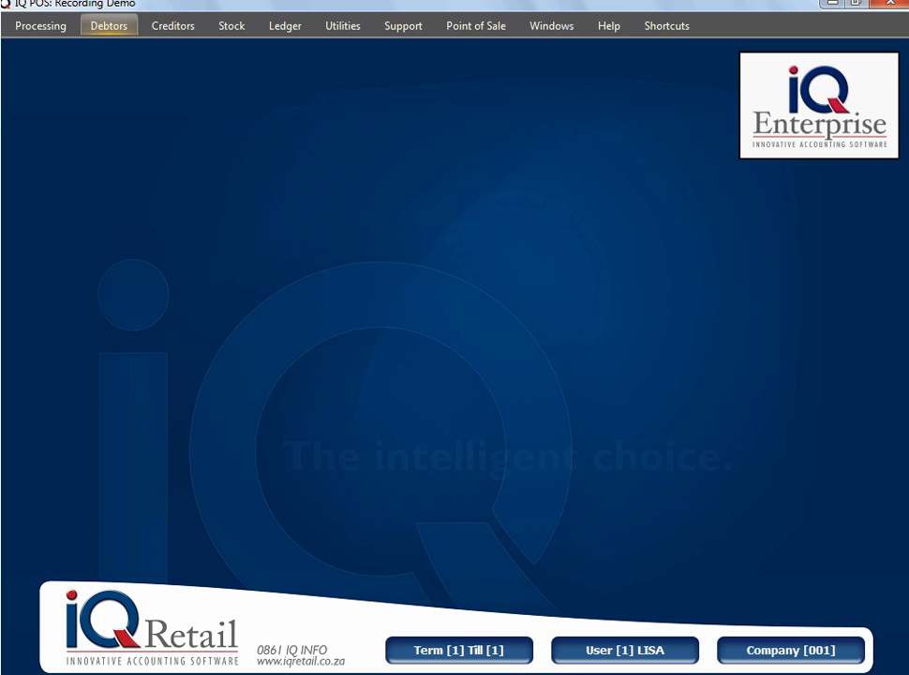
left_click(108, 26)
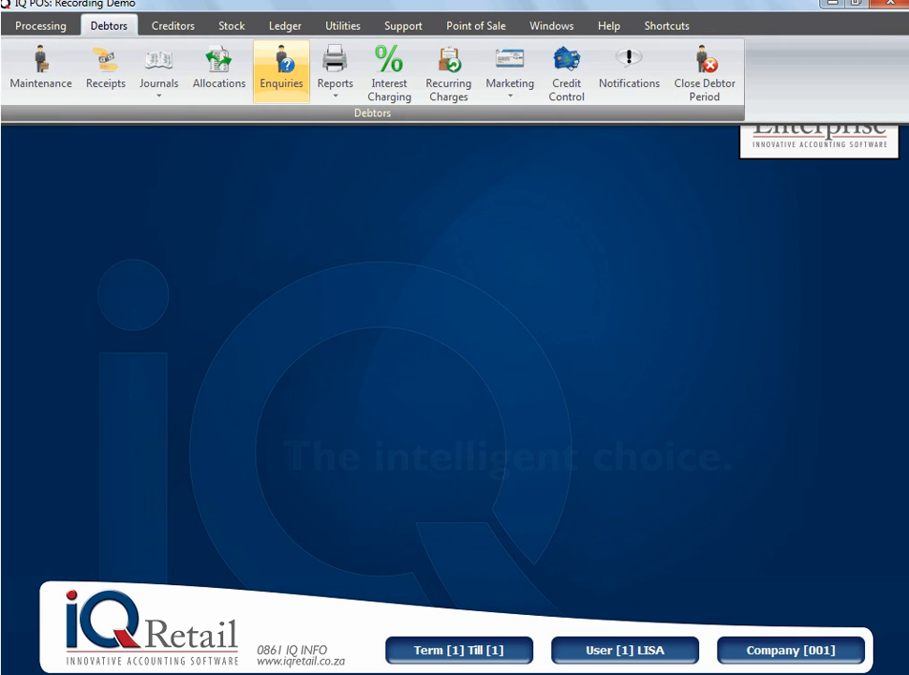
left_click(282, 71)
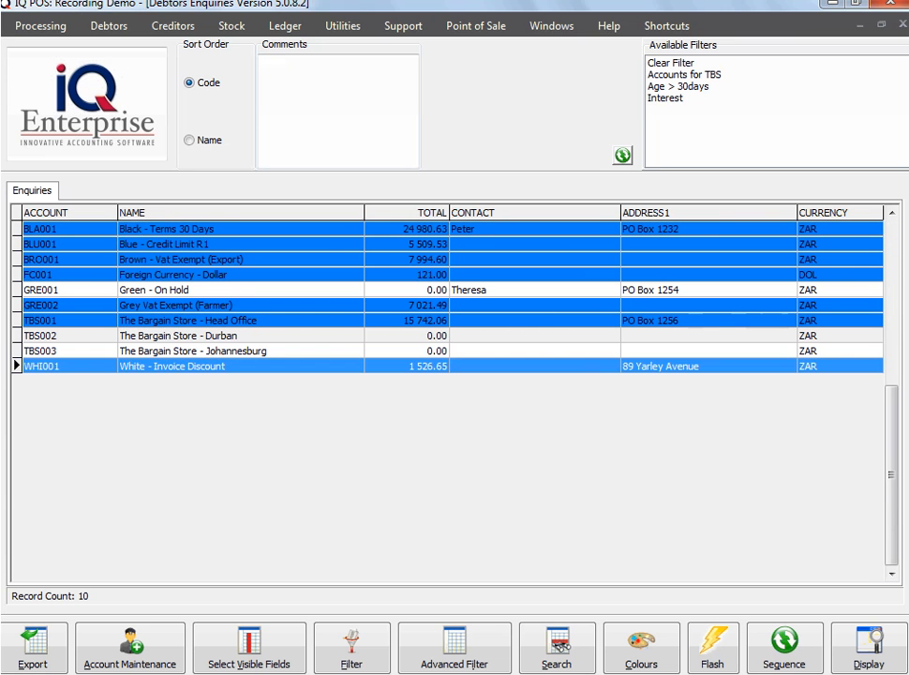
double_click(172, 366)
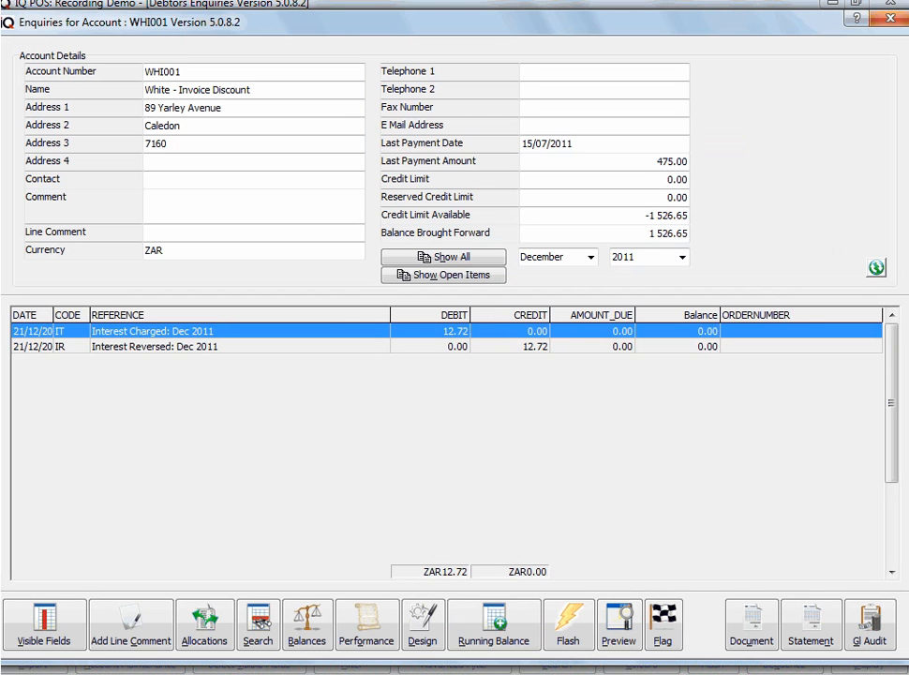